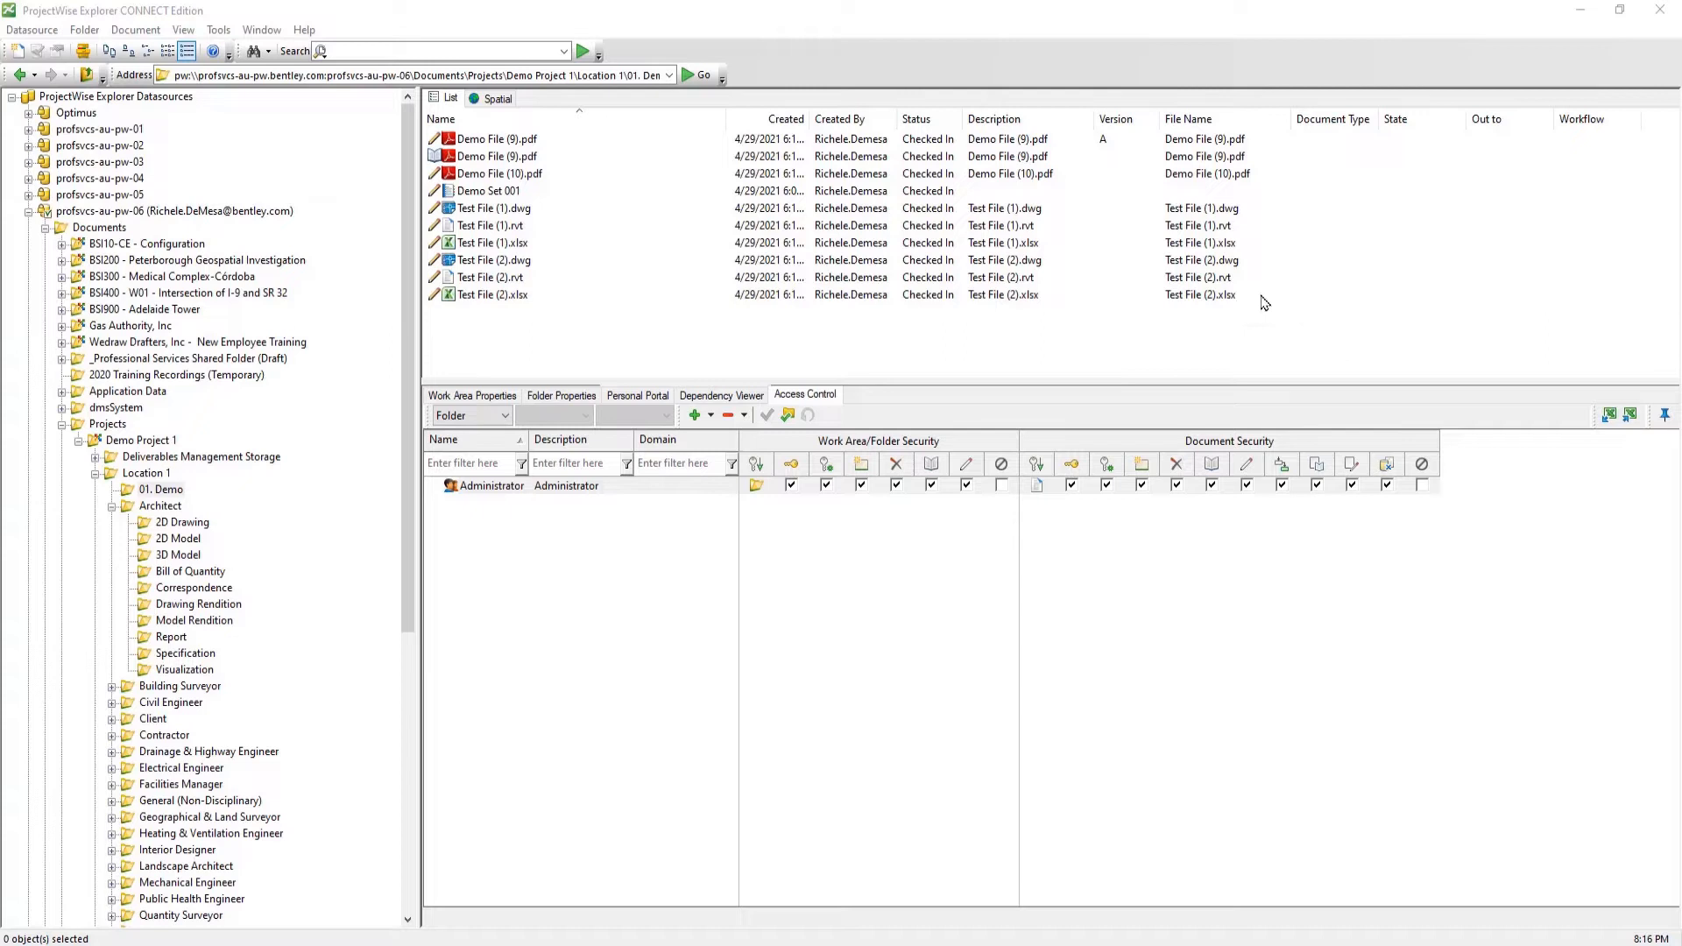
mouse_move(765, 75)
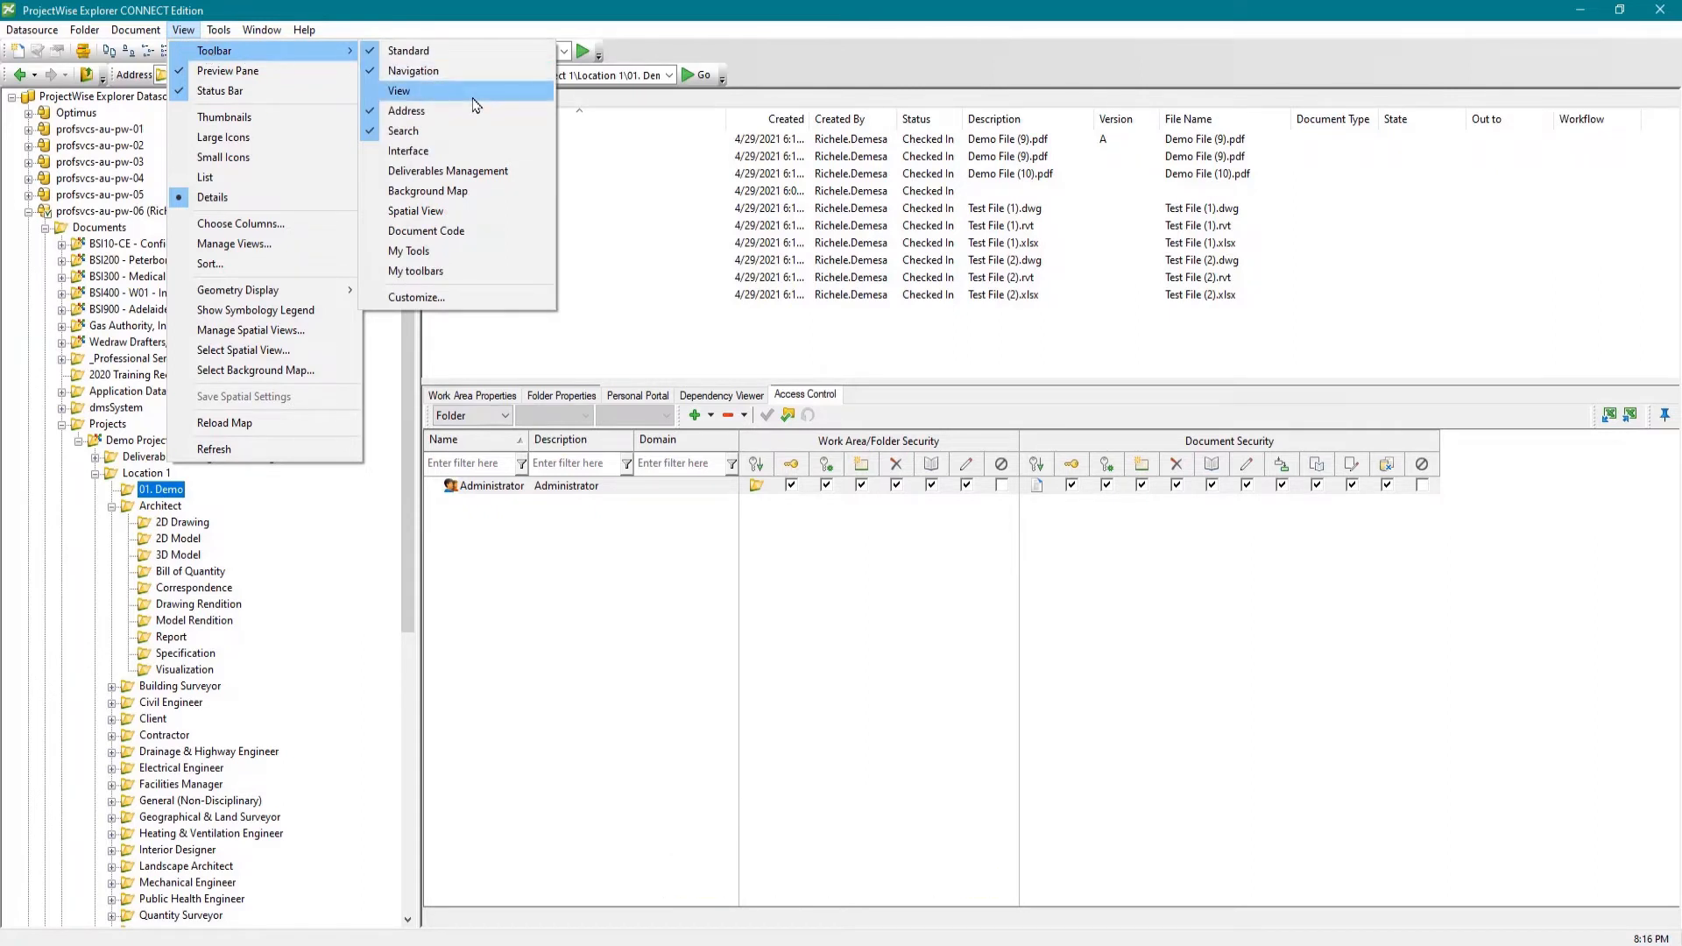
Enable the View toolbar so the document list view selector appears
click(398, 89)
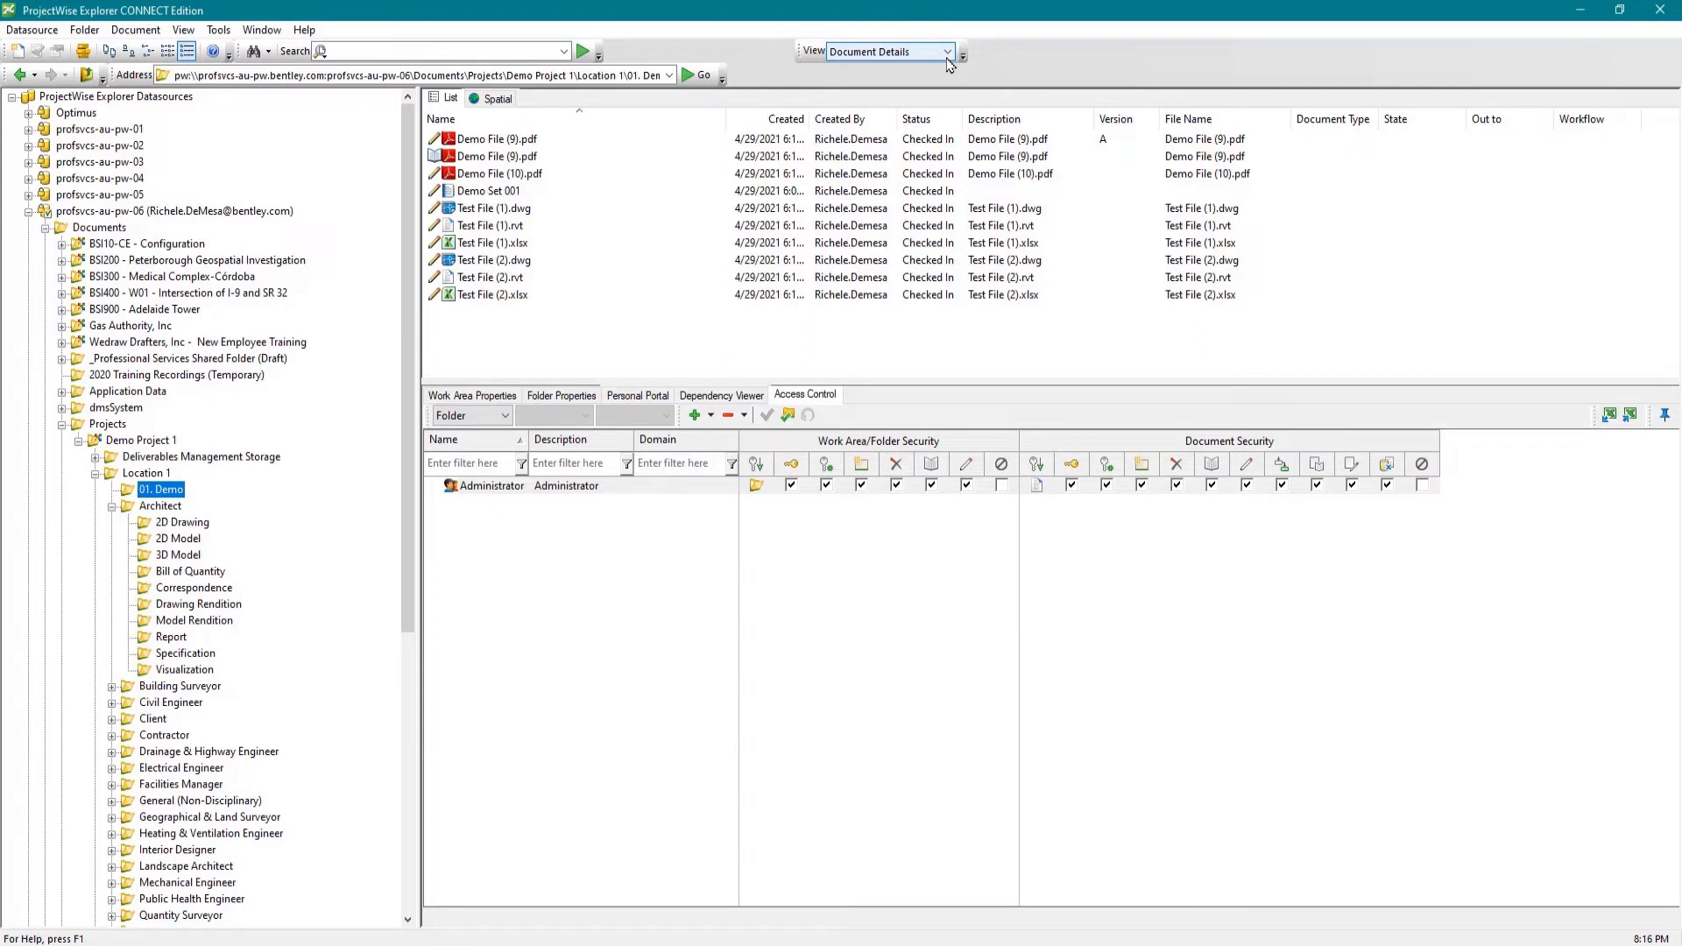
Switch the 01. Demo document list from Document Details to Document Approval-1
click(960, 51)
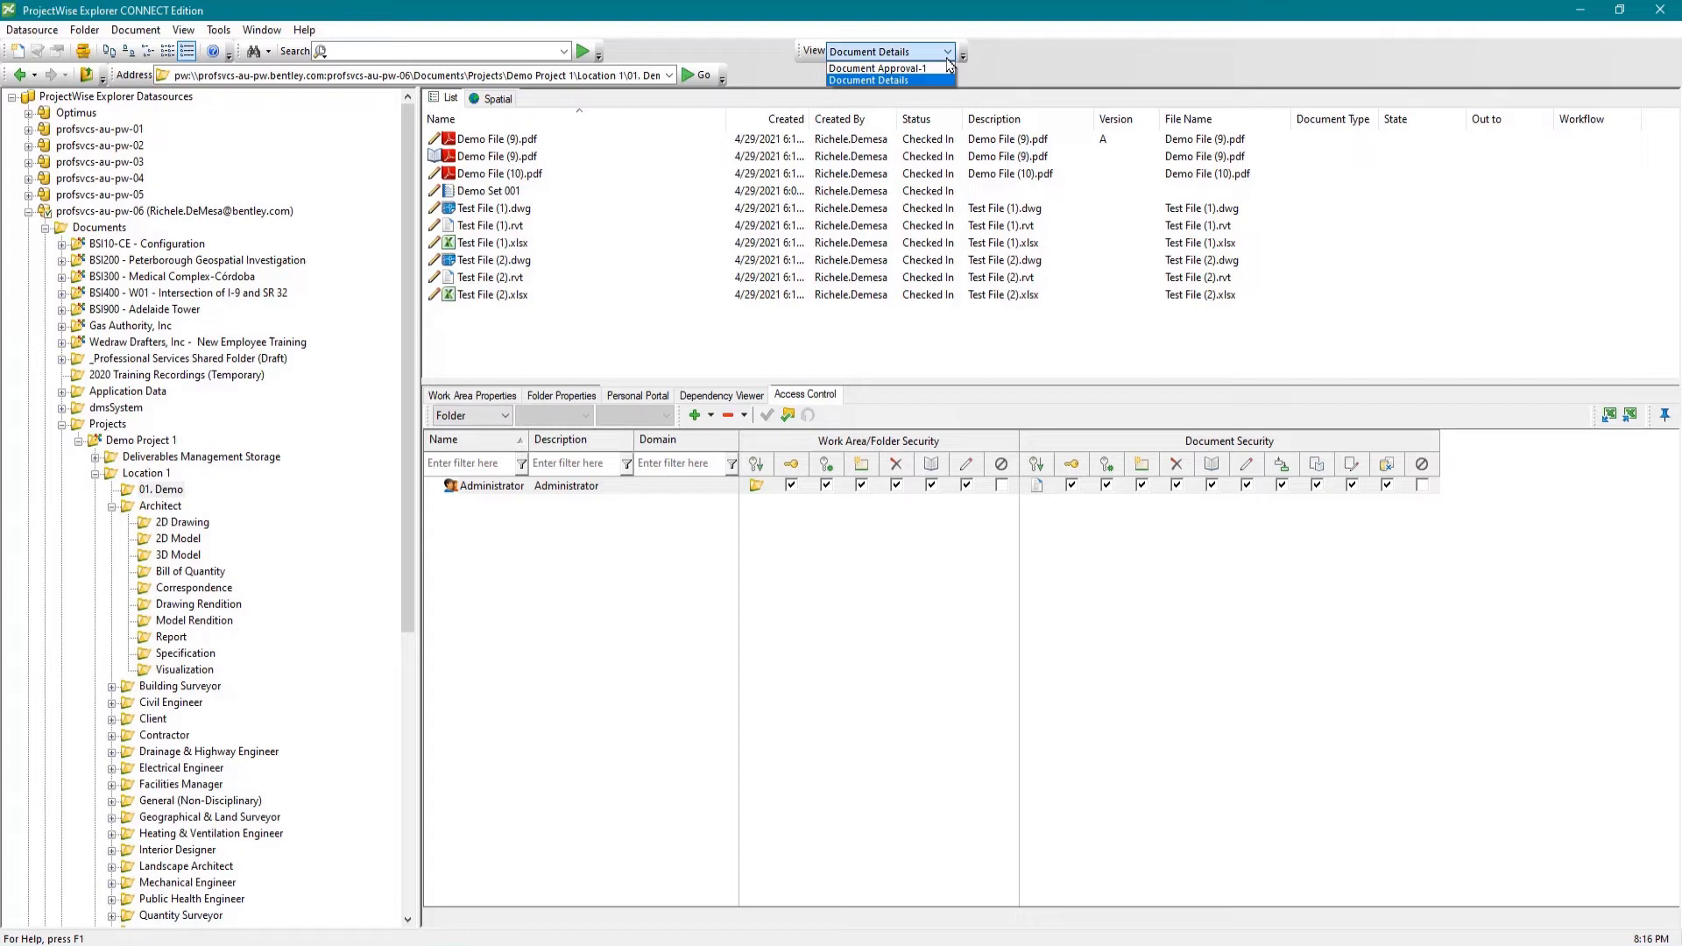
click(877, 69)
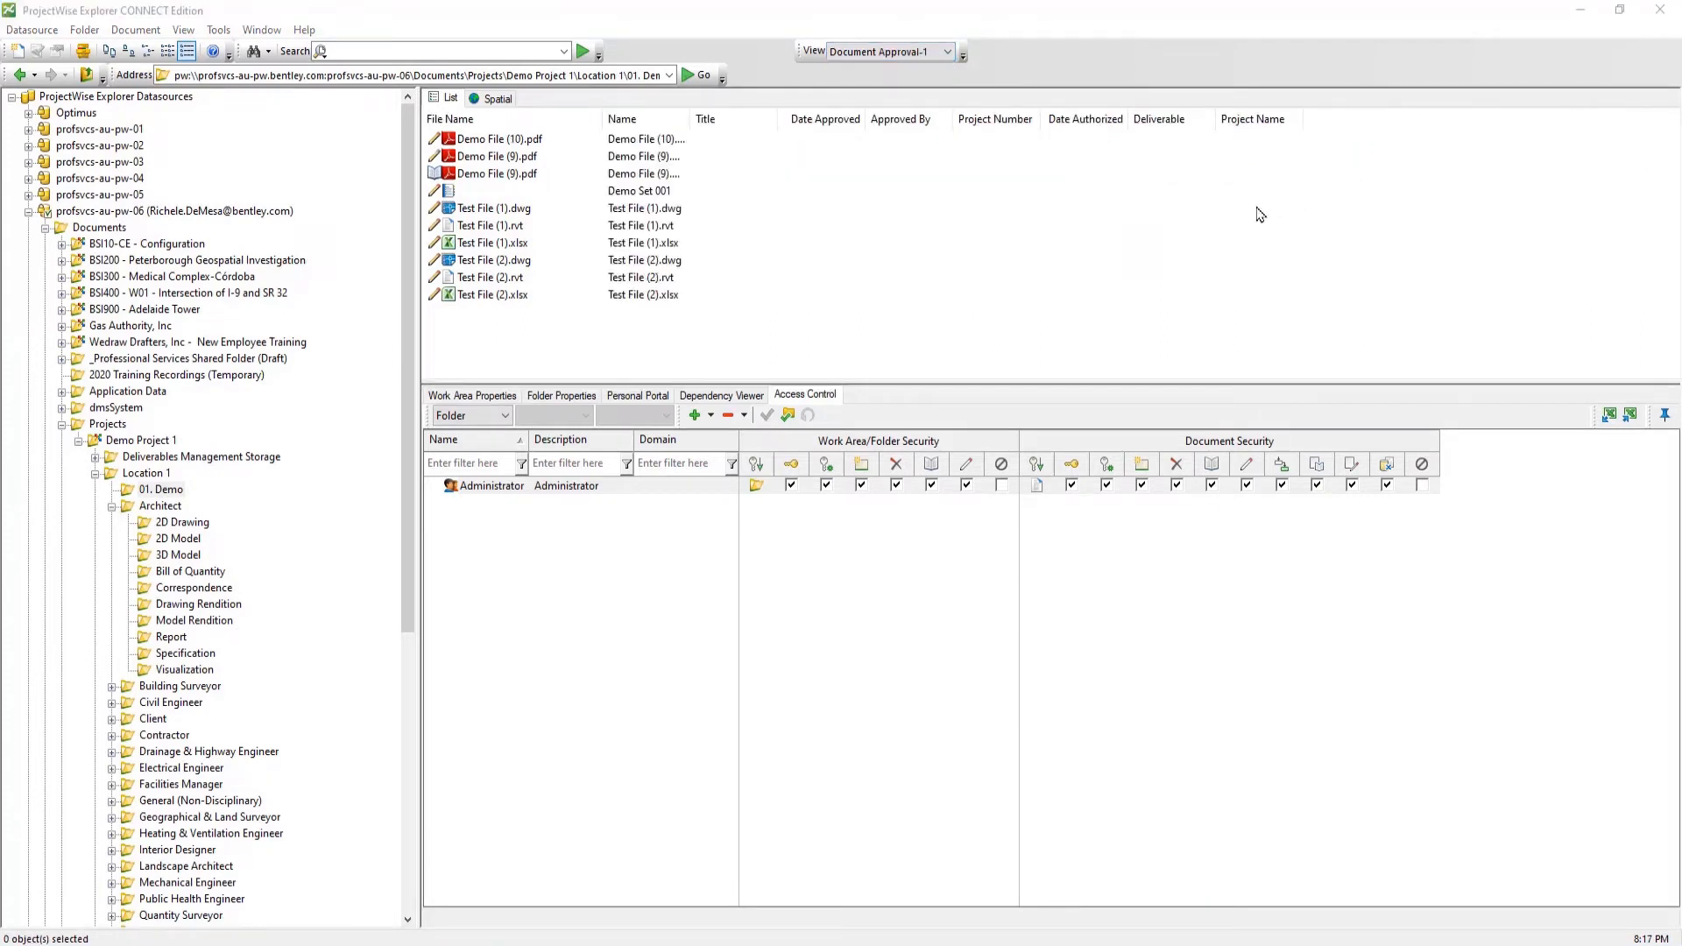
mouse_move(1278, 140)
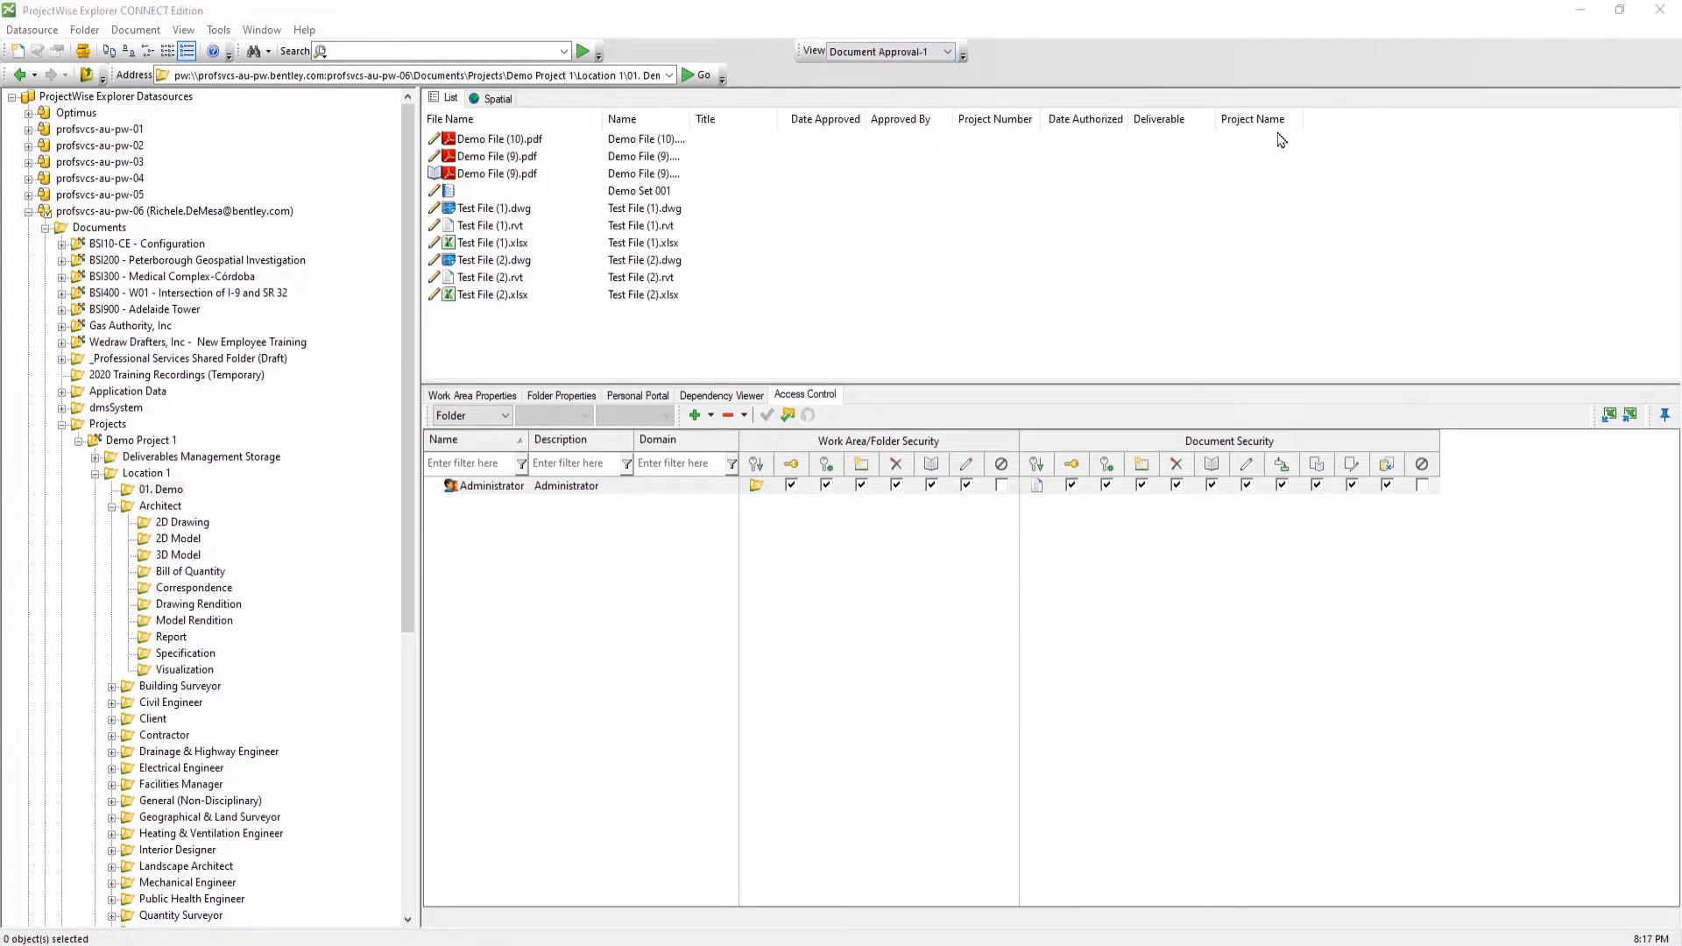